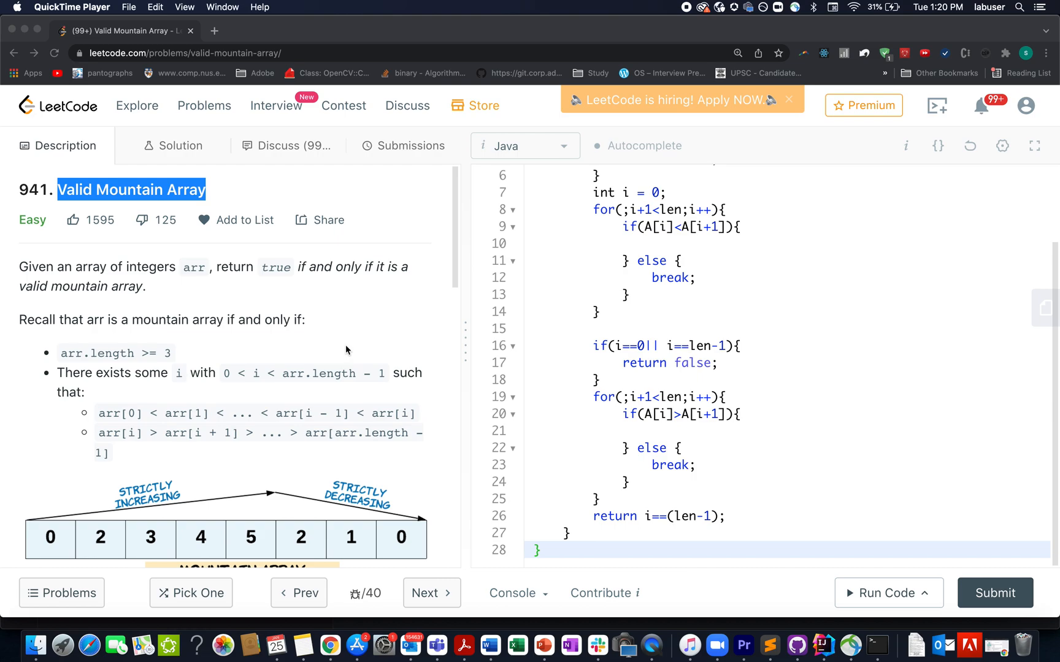
Step: Ink a check mark at the array's right end, a double-headed arrow under the numbers, and a loop over the mountain peak
{"action": "scroll", "scroll_direction": "down", "scroll_amount": 3}
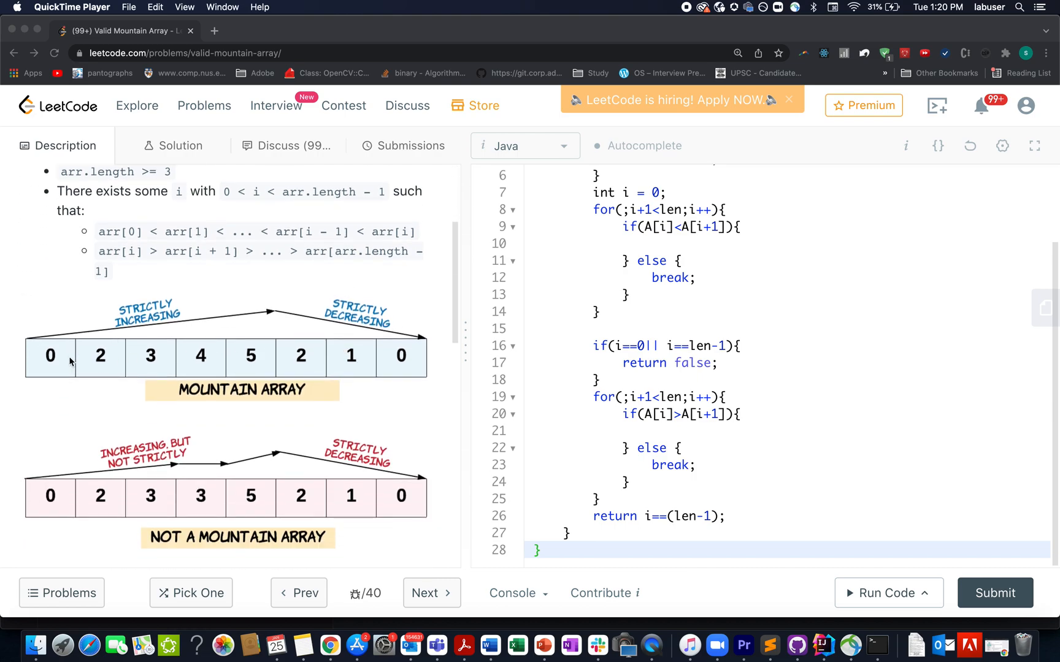
{"action": "mouse_move", "coordinate": [69, 347]}
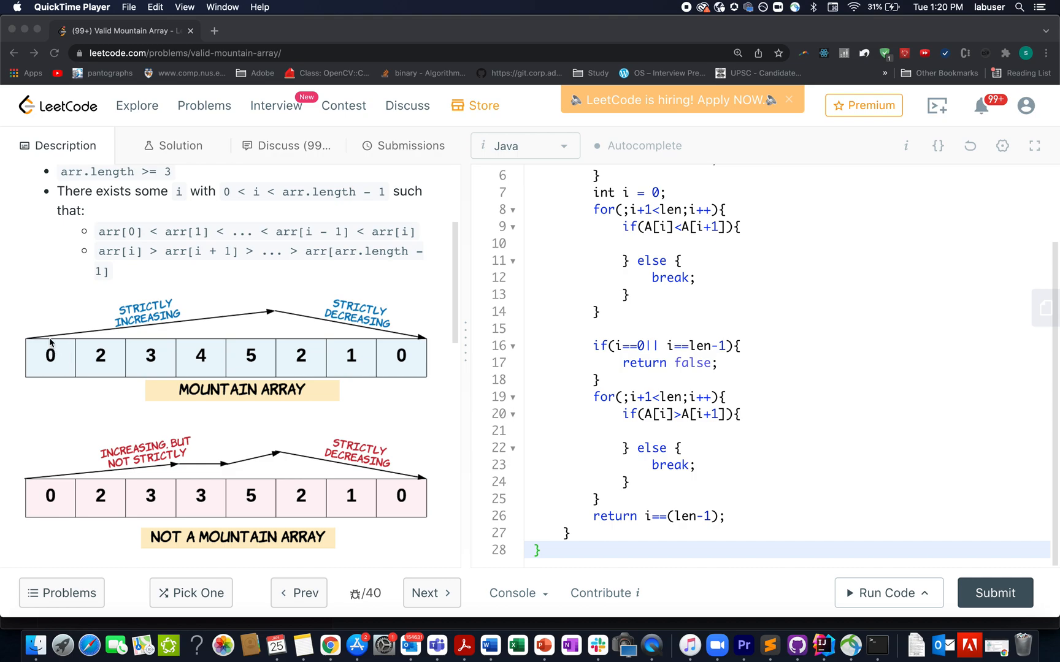
{"action": "mouse_move", "coordinate": [41, 344]}
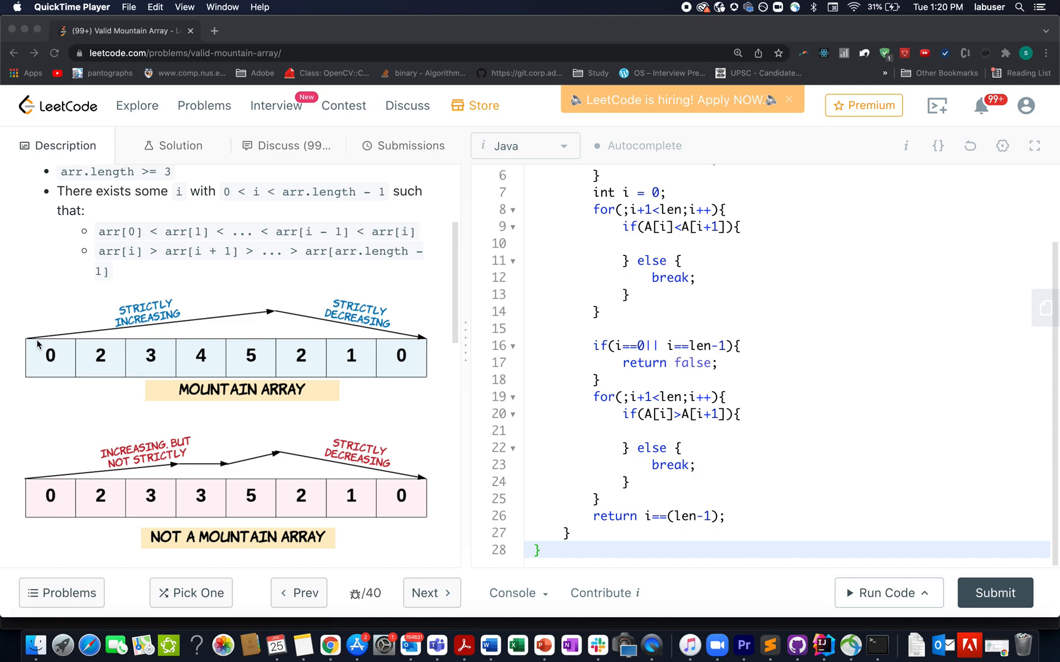
{"action": "mouse_move", "coordinate": [39, 344]}
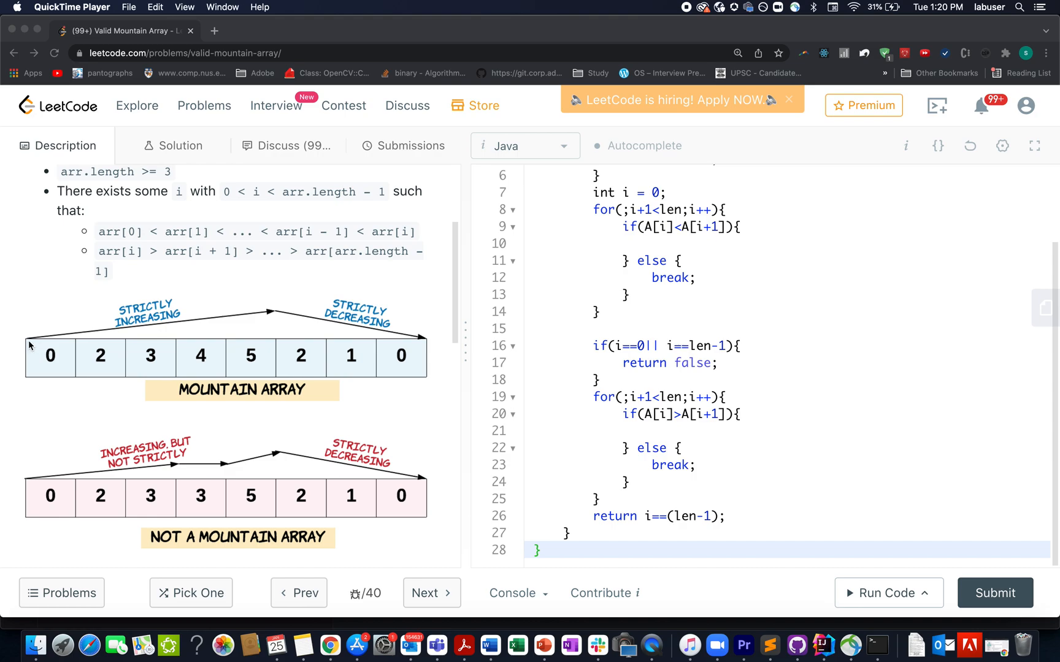
{"action": "mouse_move", "coordinate": [277, 313]}
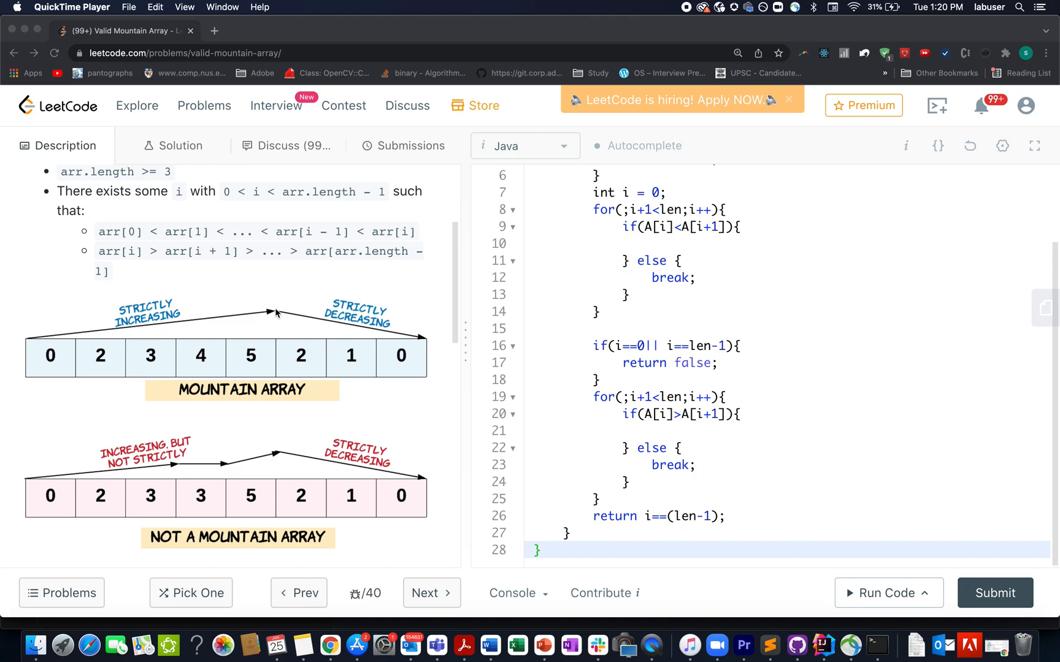
{"action": "mouse_move", "coordinate": [276, 410]}
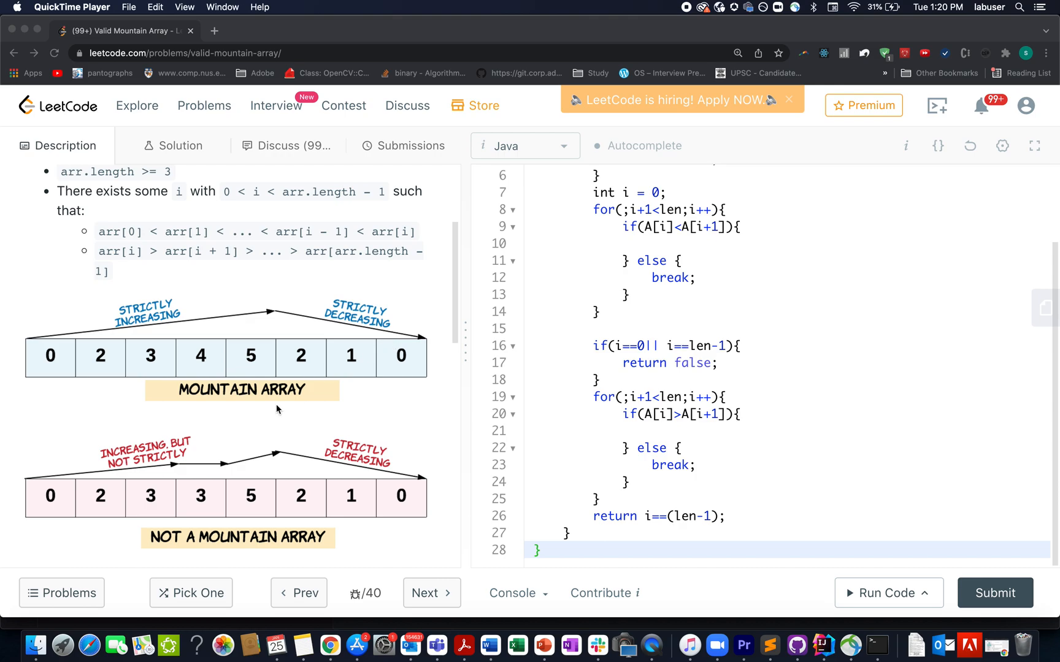
{"action": "mouse_move", "coordinate": [165, 532]}
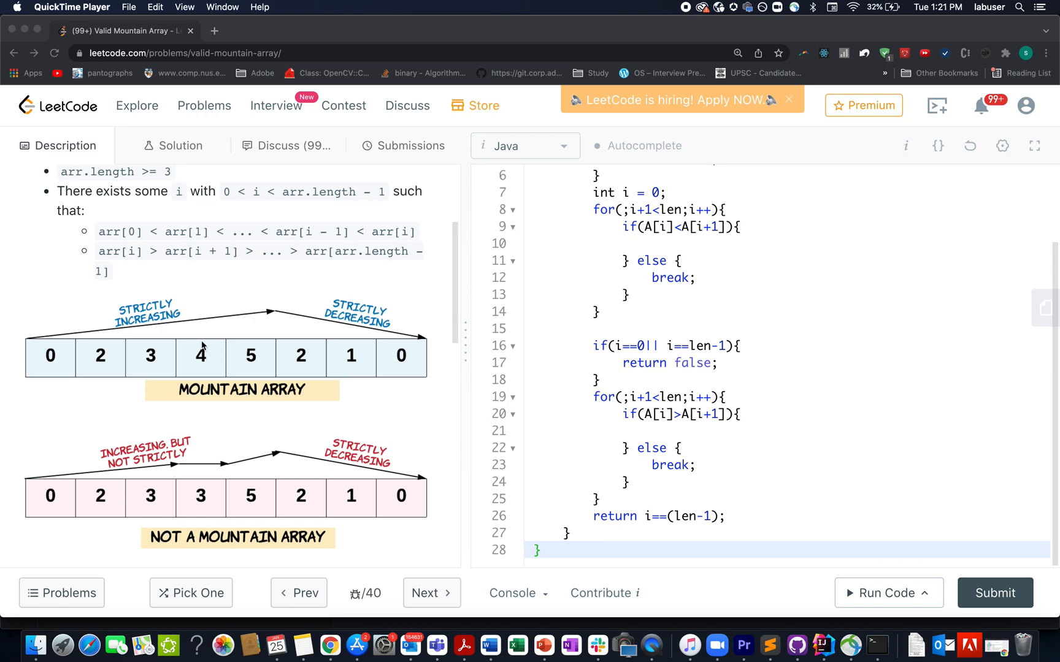
{"action": "scroll", "scroll_direction": "down", "scroll_amount": 3}
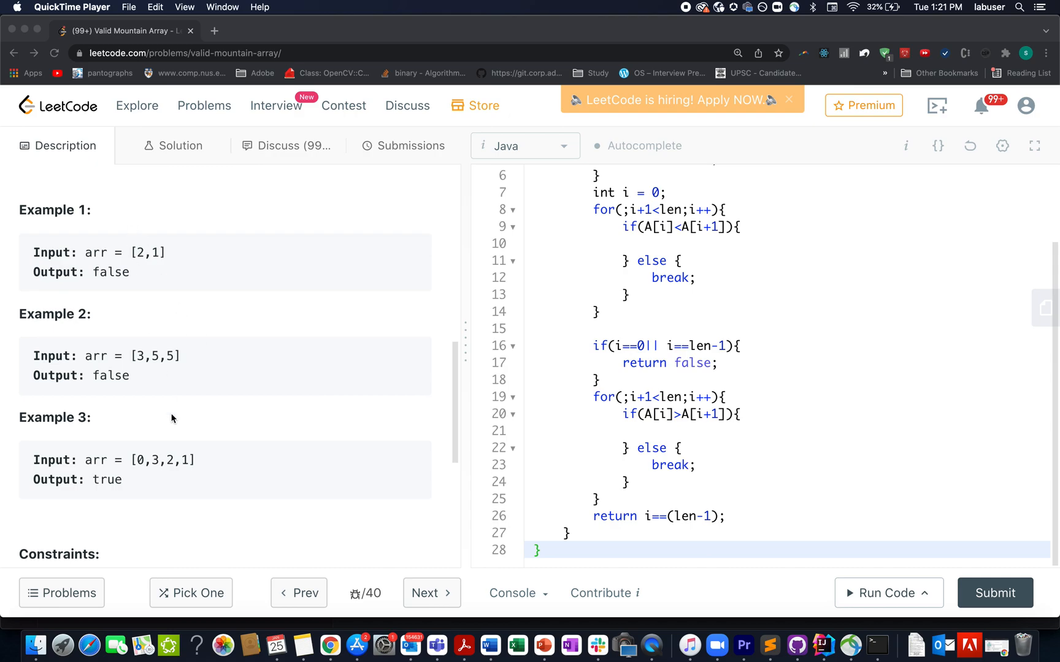
{"action": "scroll", "scroll_direction": "down", "scroll_amount": 3}
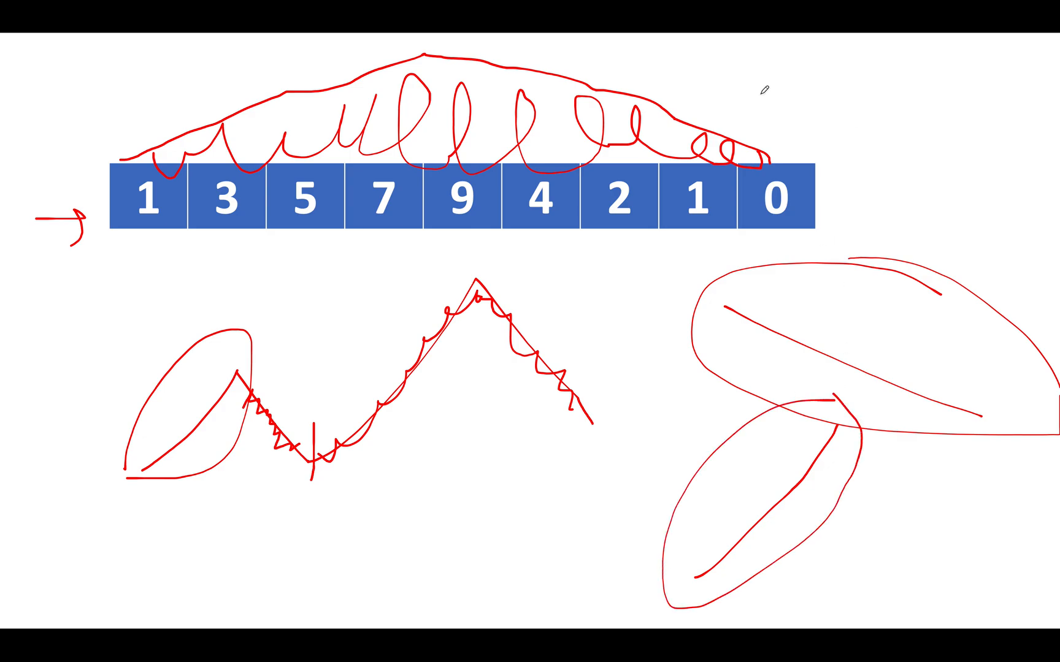
{"action": "left_click_drag", "start_coordinate": [757, 108], "coordinate": [835, 63]}
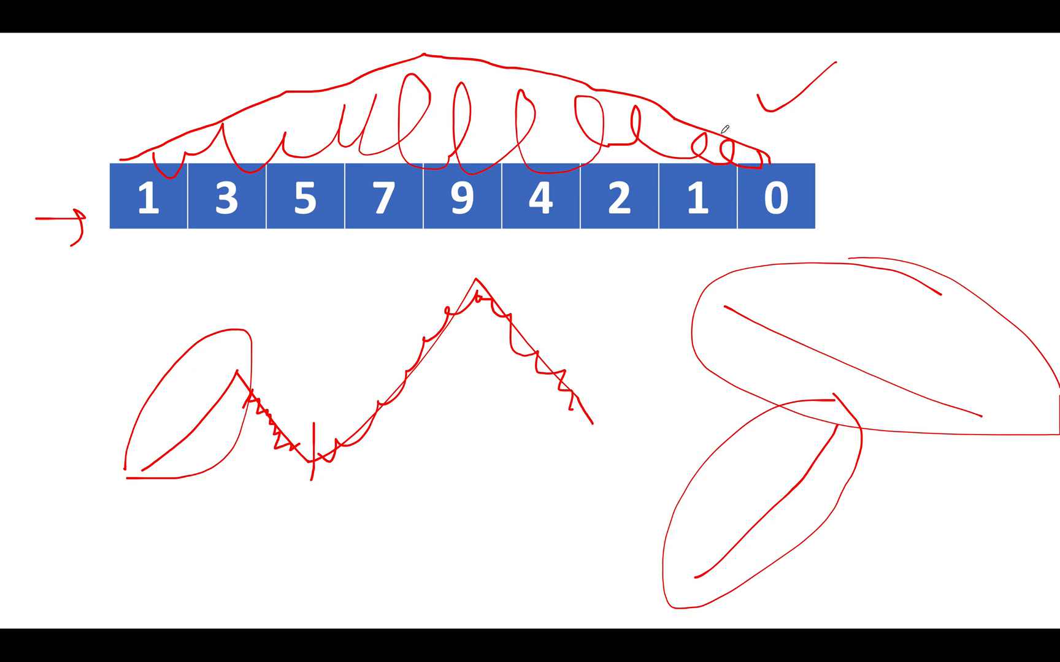
{"action": "left_click_drag", "start_coordinate": [139, 234], "coordinate": [684, 230]}
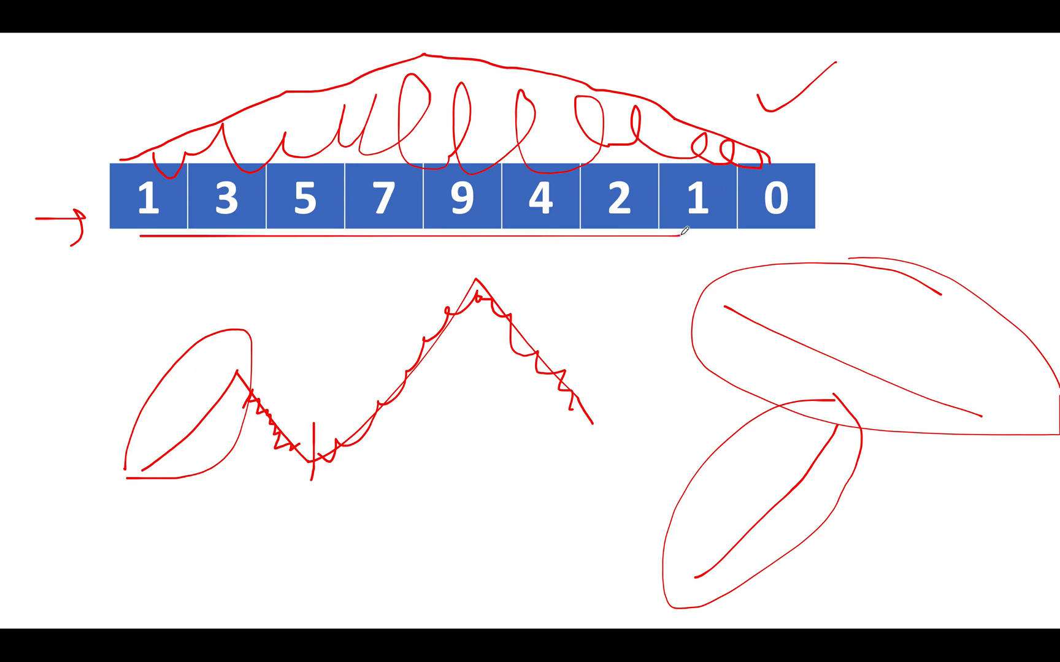
{"action": "left_click_drag", "start_coordinate": [683, 234], "coordinate": [764, 235]}
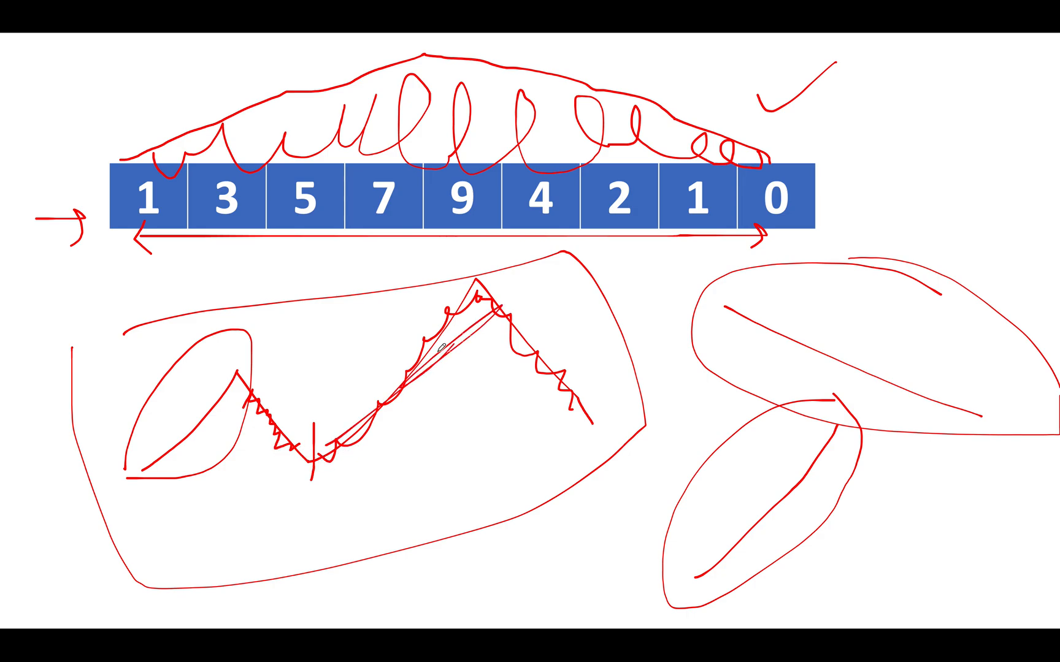
{"action": "left_click_drag", "start_coordinate": [433, 358], "coordinate": [504, 398]}
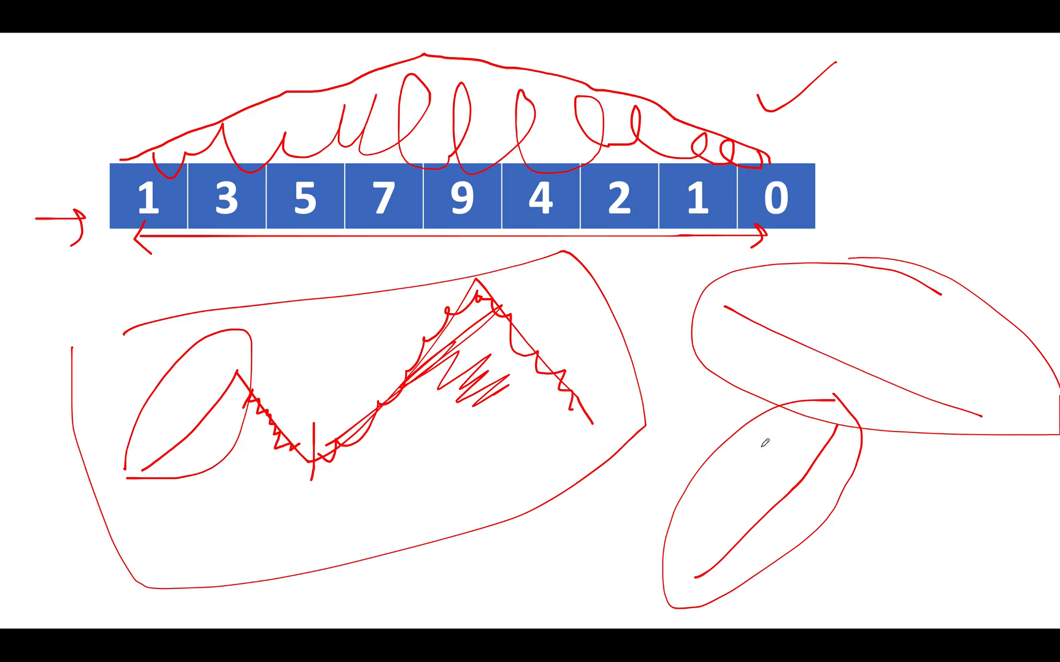
{"action": "mouse_move", "coordinate": [719, 379]}
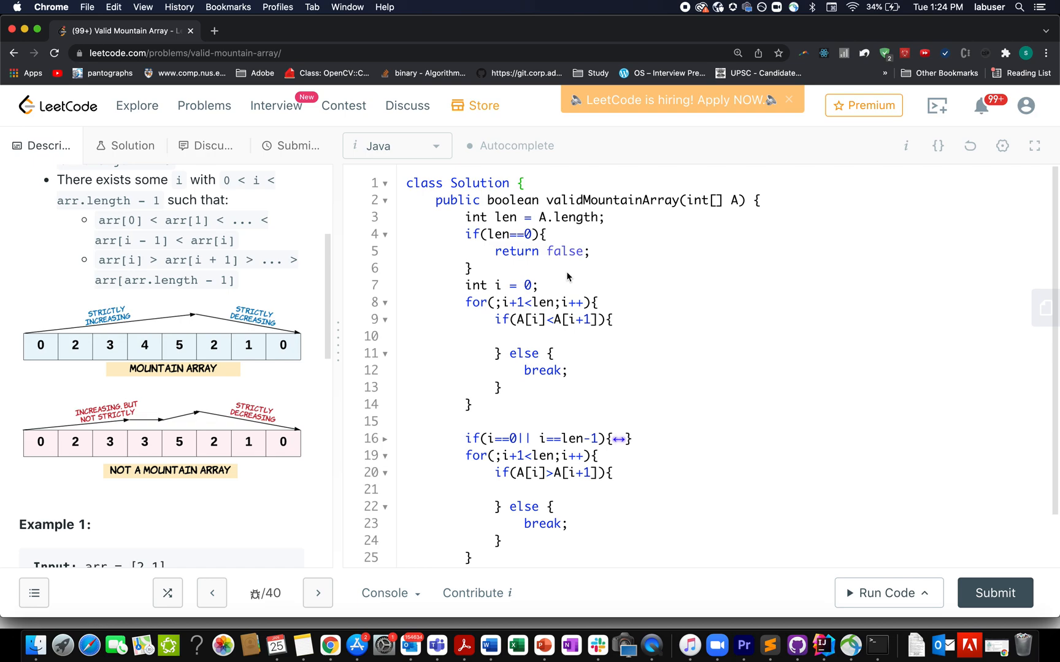
{"action": "mouse_move", "coordinate": [534, 234]}
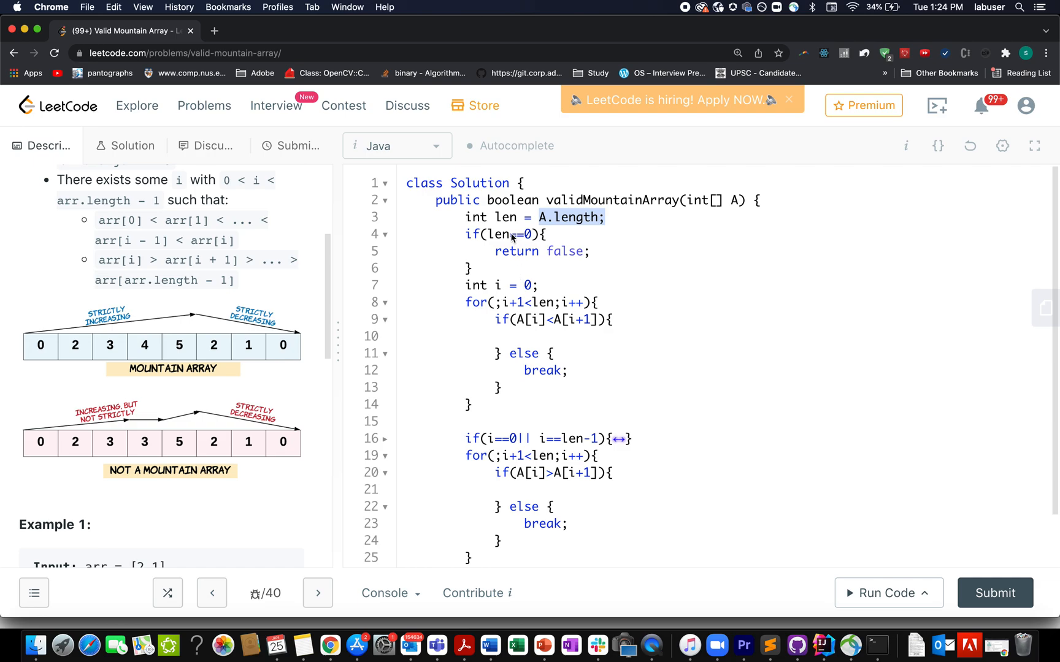
Step: Highlight the first comparison, the first loop's break and the i==0 check while explaining
{"action": "left_click", "coordinate": [499, 235]}
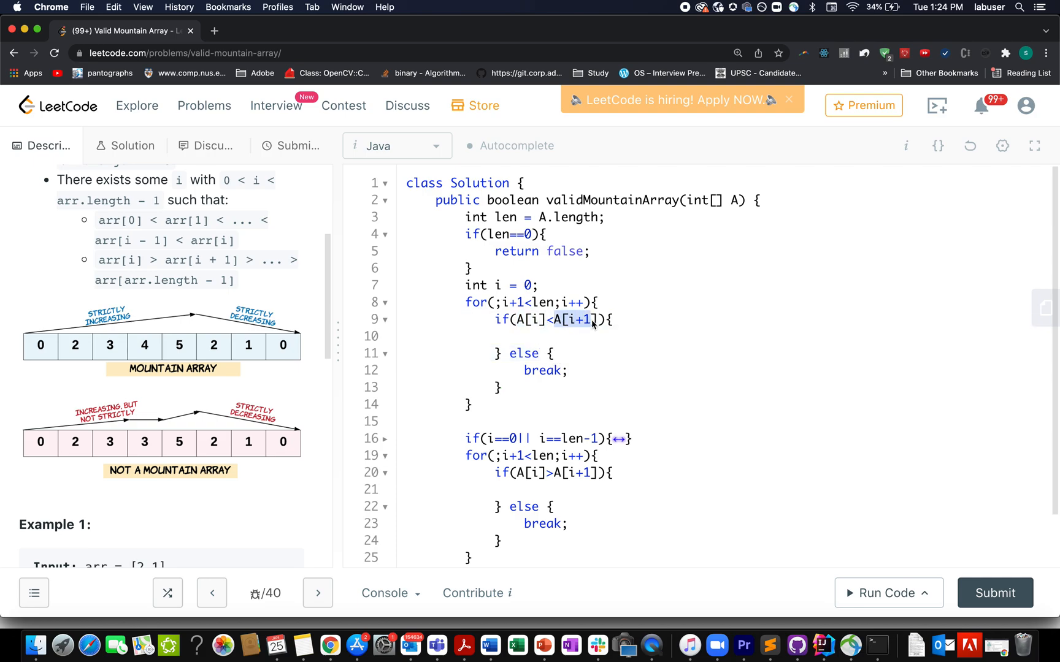
{"action": "mouse_move", "coordinate": [534, 374]}
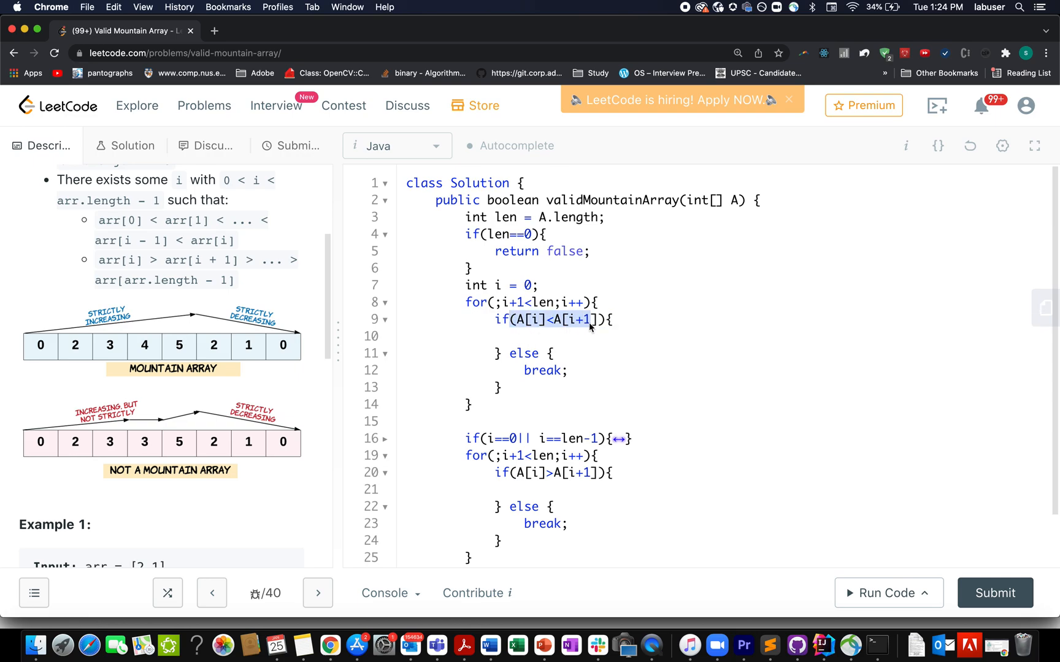
{"action": "double_click", "coordinate": [541, 370]}
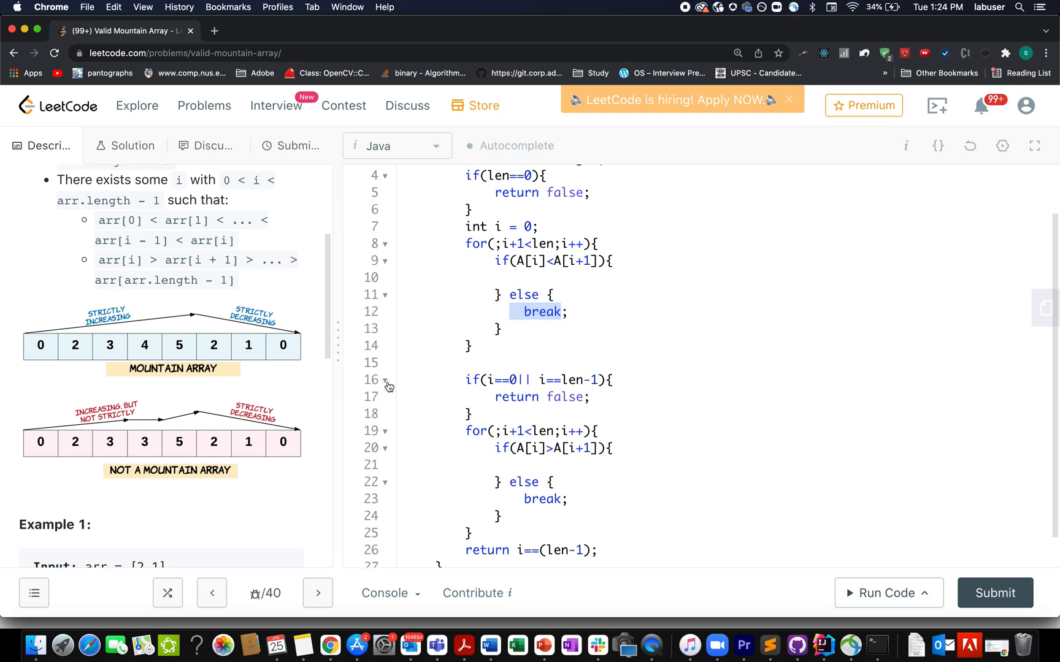
{"action": "double_click", "coordinate": [500, 379]}
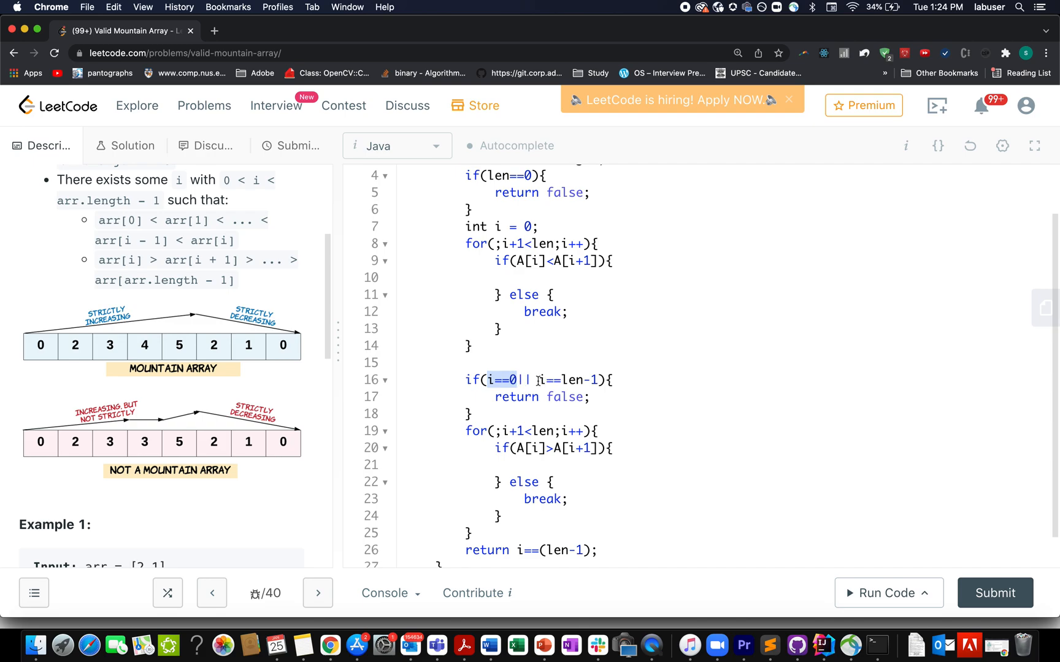
Step: Highlight the i==len-1 check and final return condition, then submit the Java solution for judging
{"action": "double_click", "coordinate": [574, 380]}
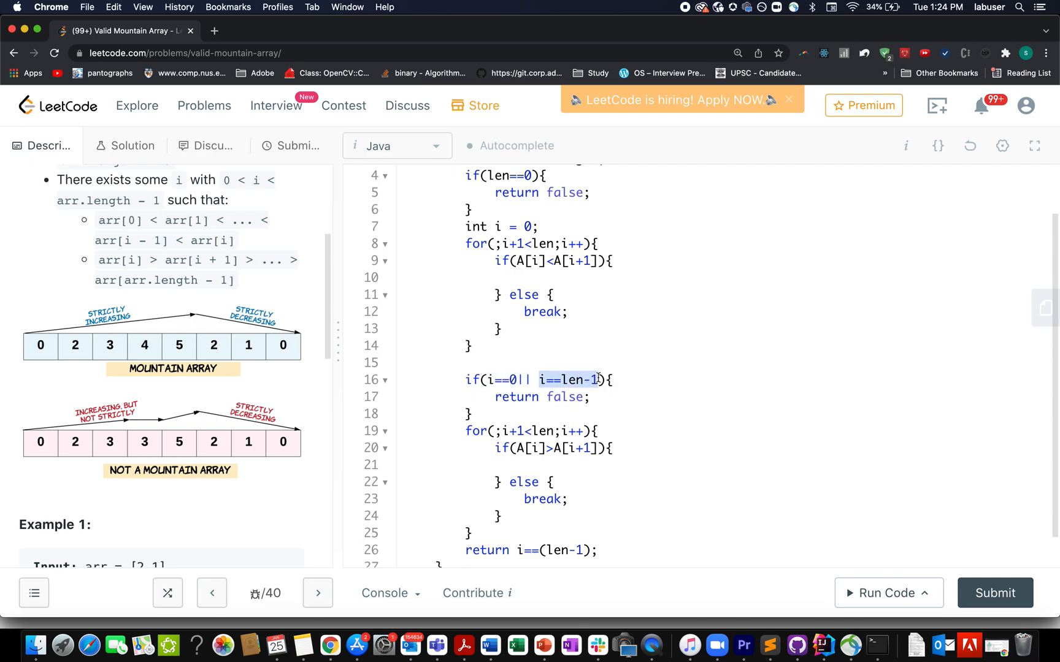
{"action": "mouse_move", "coordinate": [498, 396]}
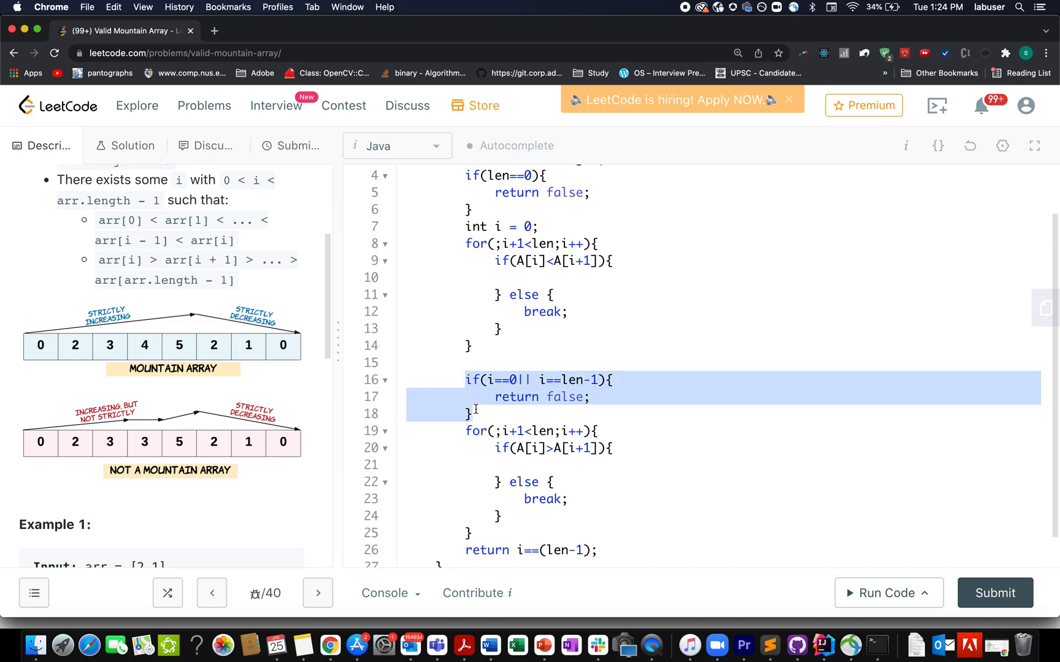
{"action": "mouse_move", "coordinate": [488, 396]}
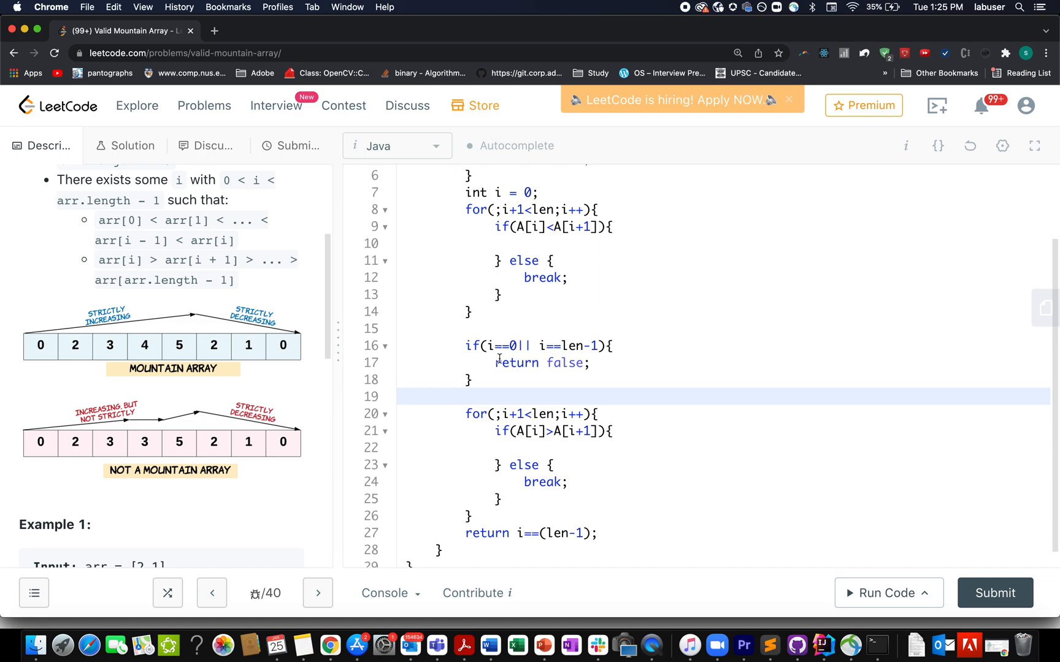
{"action": "left_click_drag", "start_coordinate": [465, 396], "coordinate": [490, 514]}
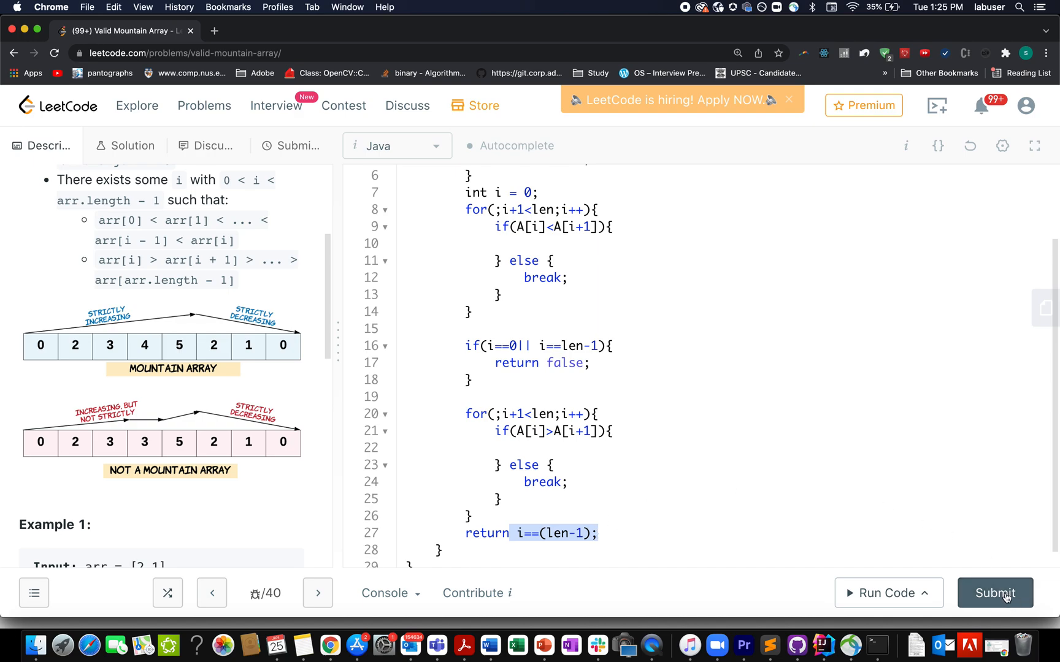
{"action": "left_click", "coordinate": [993, 592]}
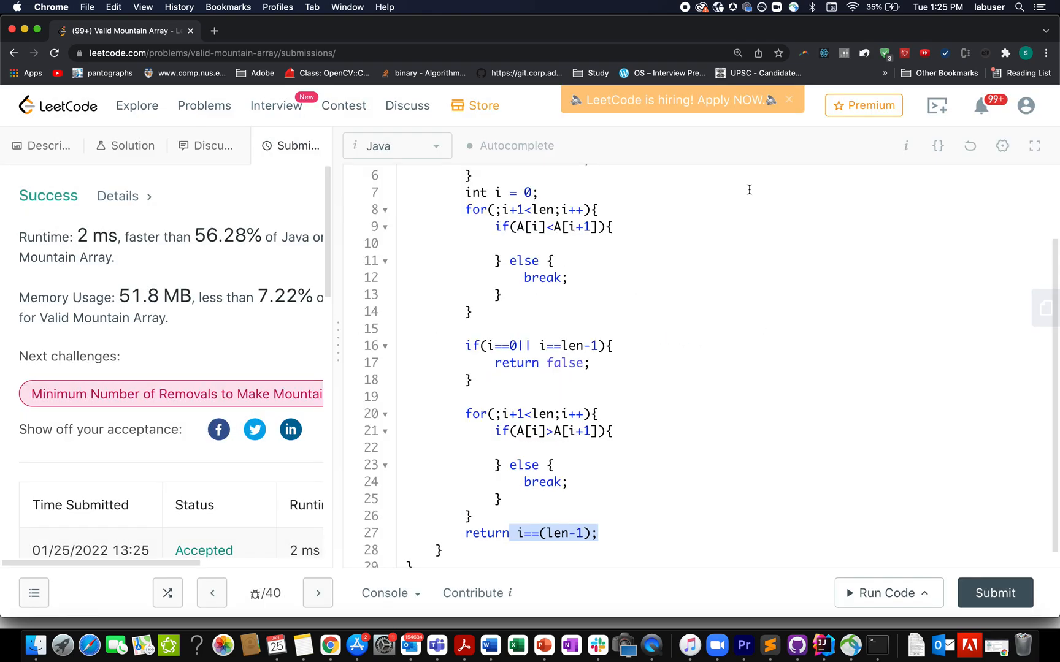
Step: Note the accepted runtime percentile and add '// TC : O(n)' and '// SC : O(1)' comments atop the class
{"action": "double_click", "coordinate": [220, 236]}
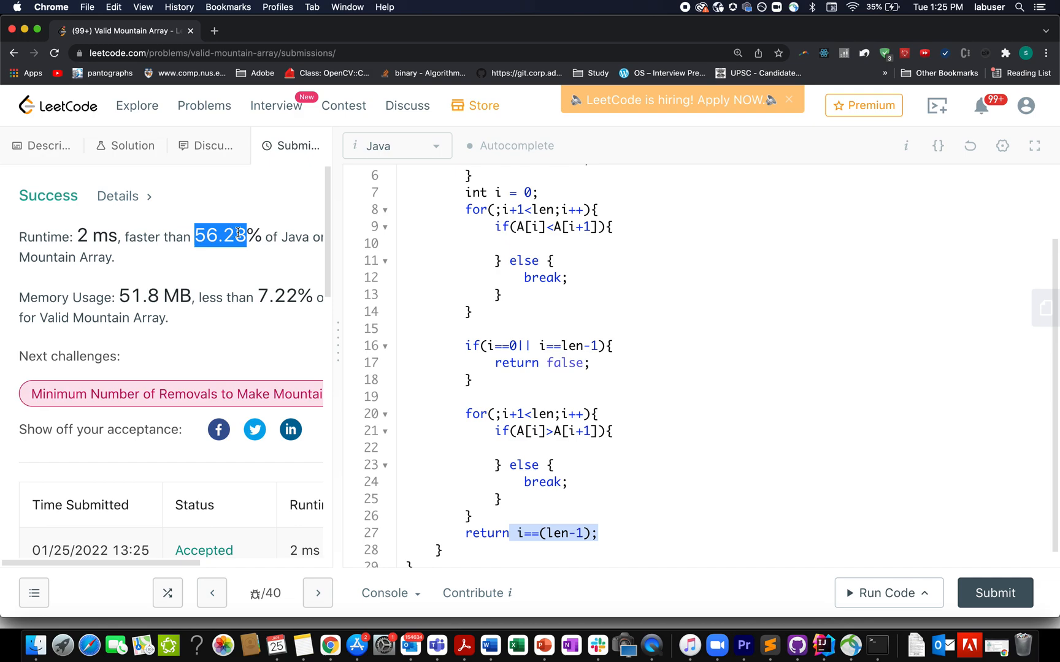
{"action": "mouse_move", "coordinate": [399, 253]}
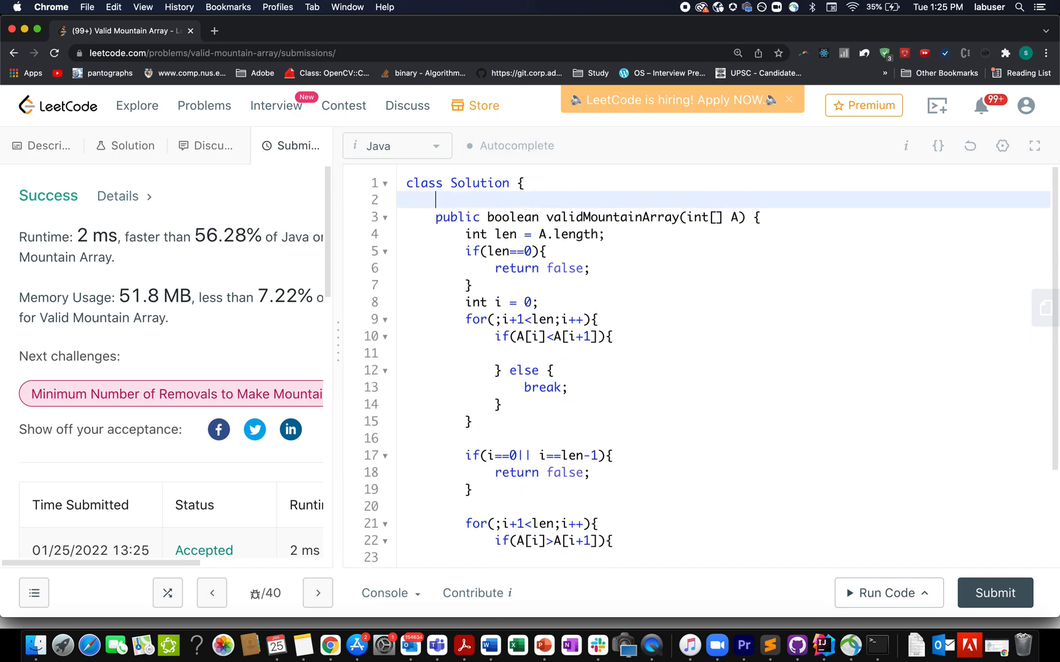
{"action": "type", "text": "// TC : 0"}
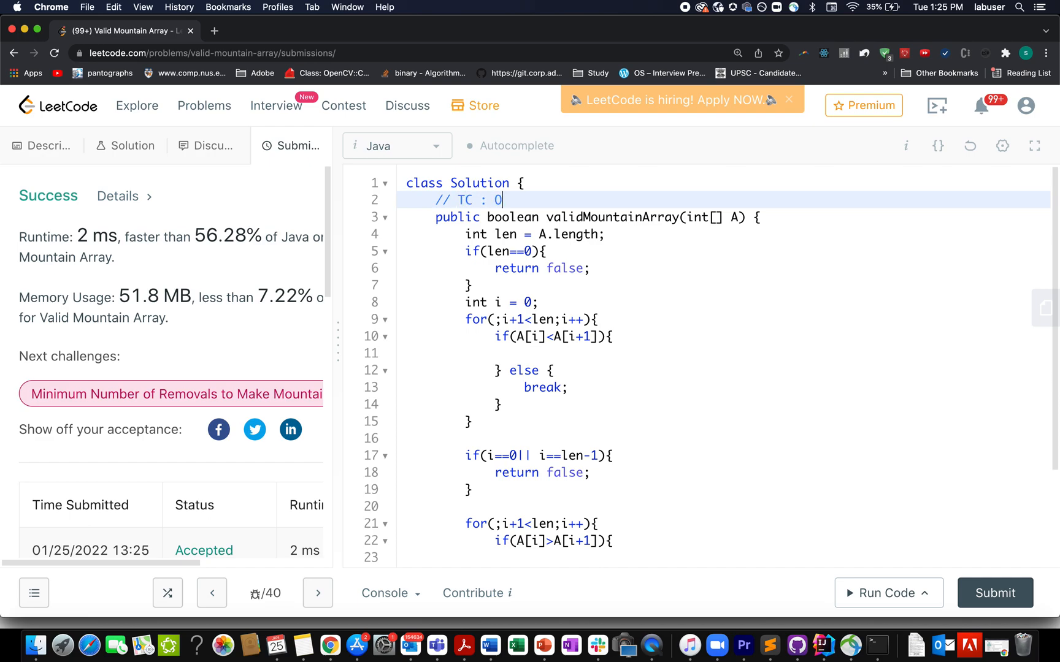
{"action": "type", "text": "()"}
{"action": "type", "text": "// SC"}
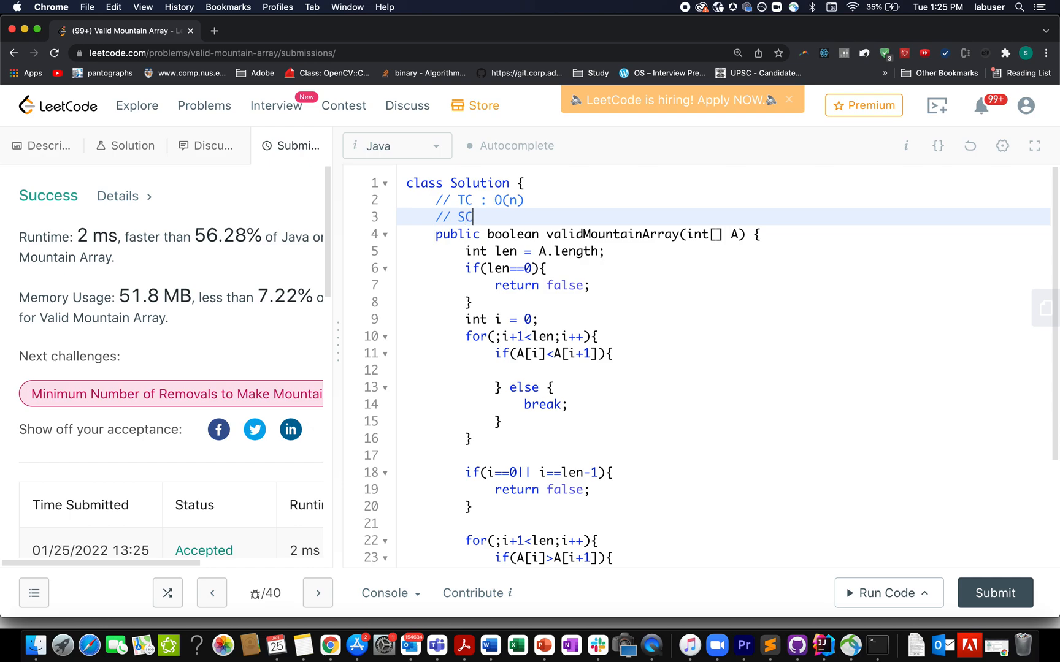
{"action": "type", "text": ": O(1)"}
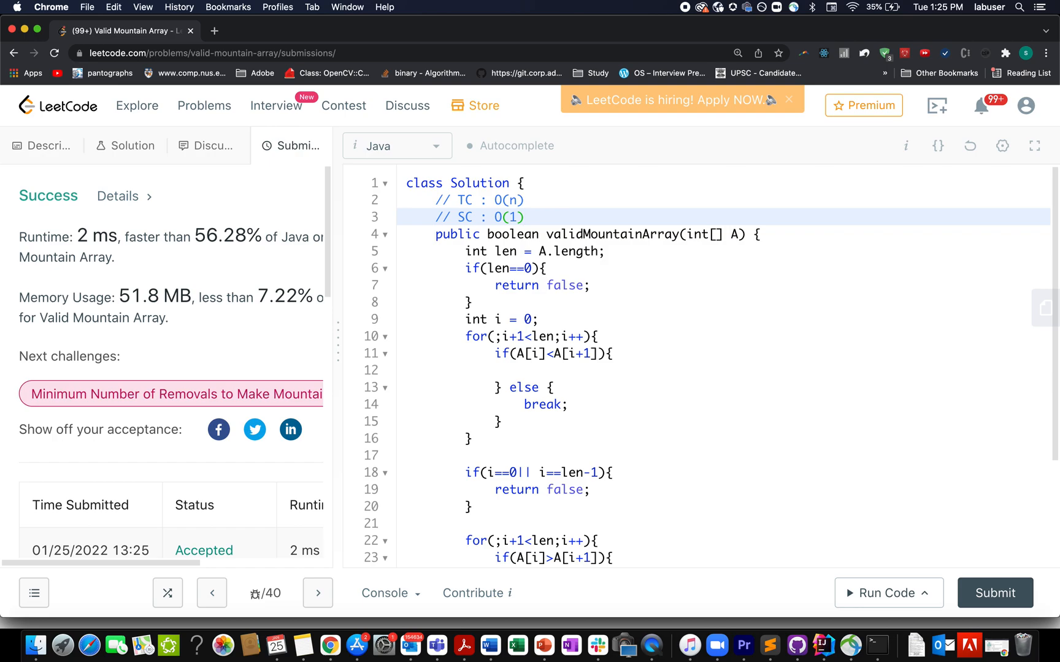
{"action": "left_click", "coordinate": [522, 216]}
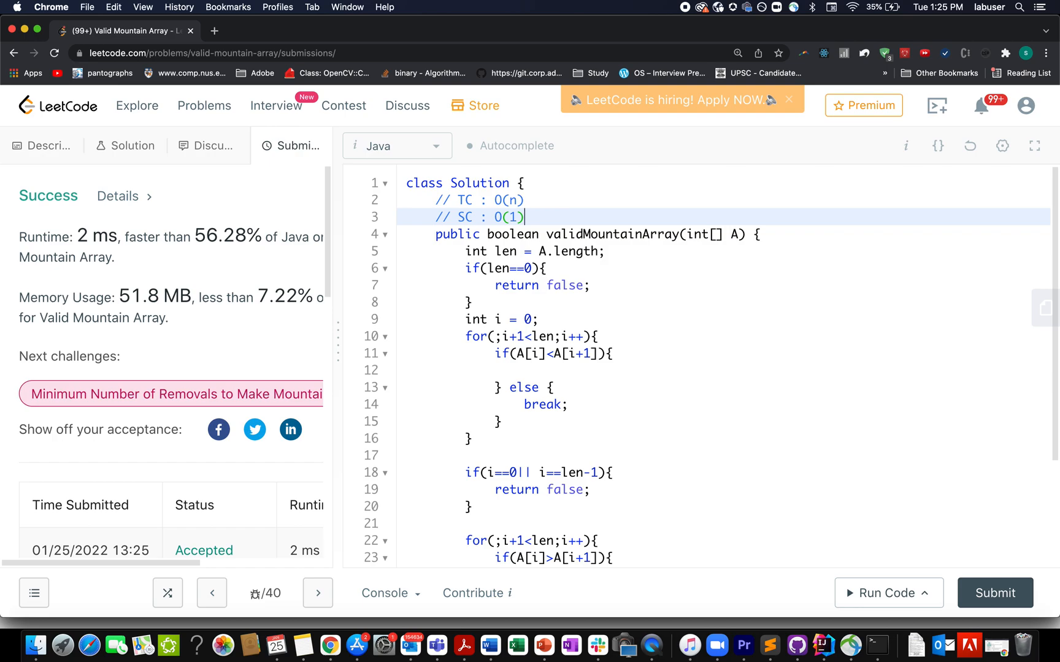